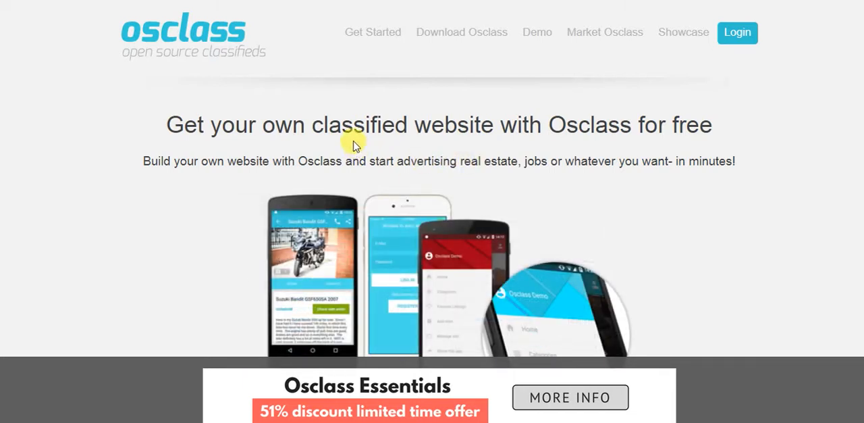
pyautogui.moveTo(286, 91)
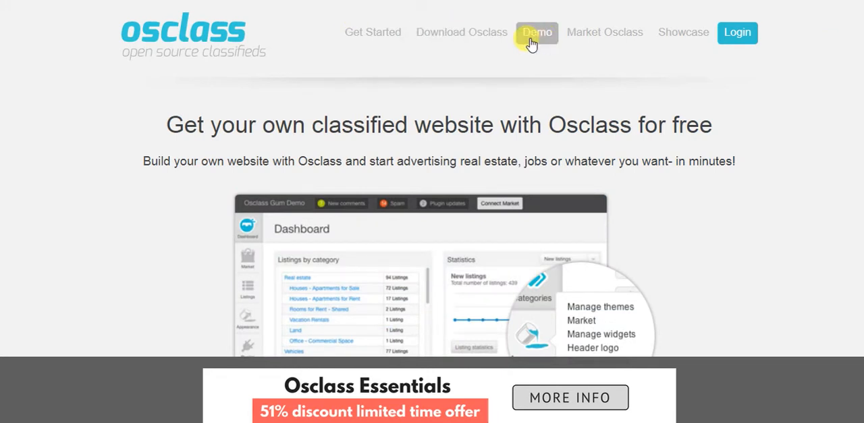
# Scroll the Shopperzsolutionz site through its categories and premium and latest listings
pyautogui.scroll(-3)
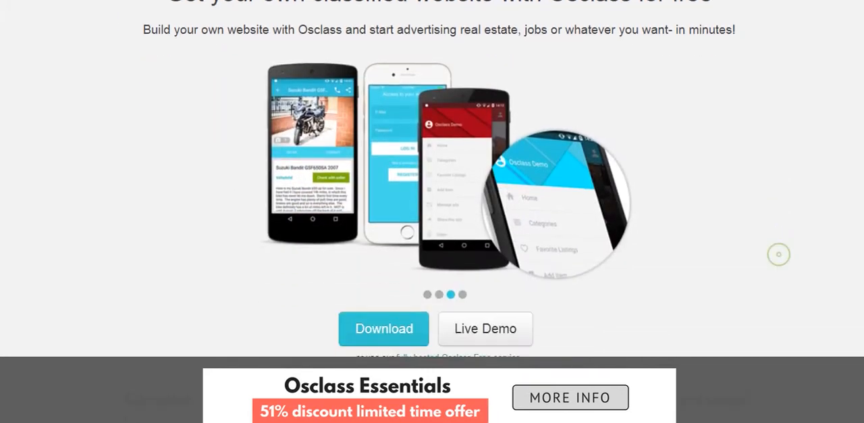
pyautogui.scroll(-3)
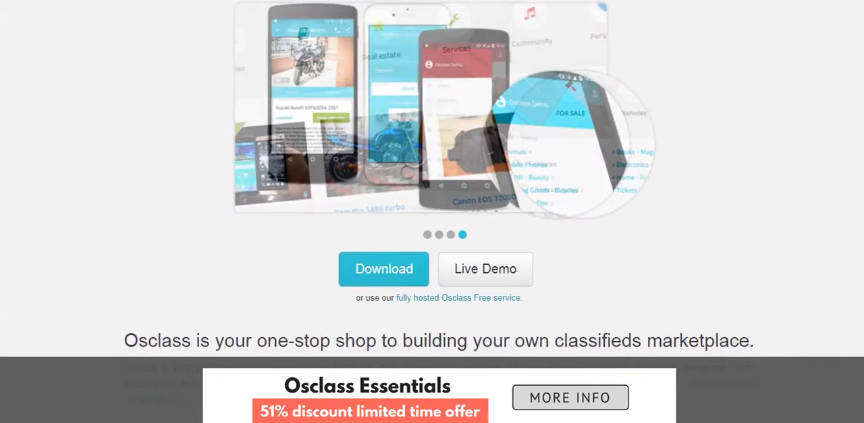
pyautogui.scroll(-3)
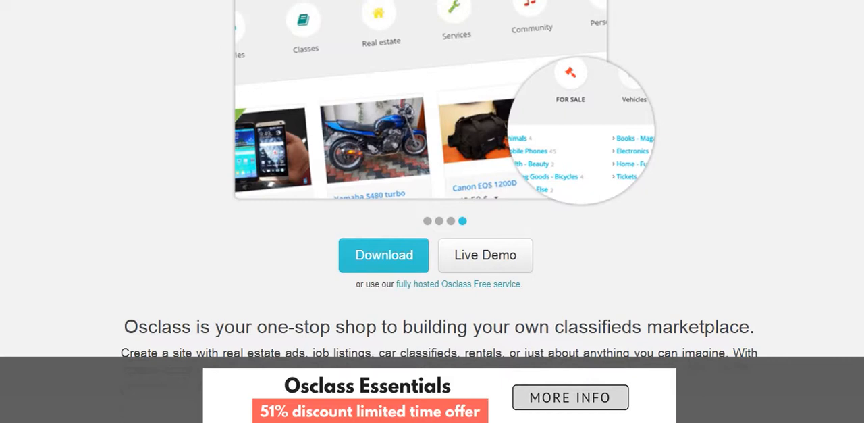
pyautogui.scroll(3)
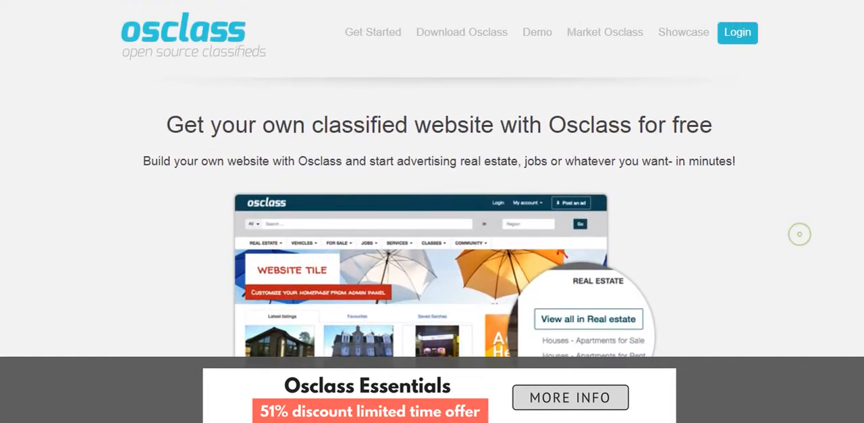
pyautogui.scroll(-3)
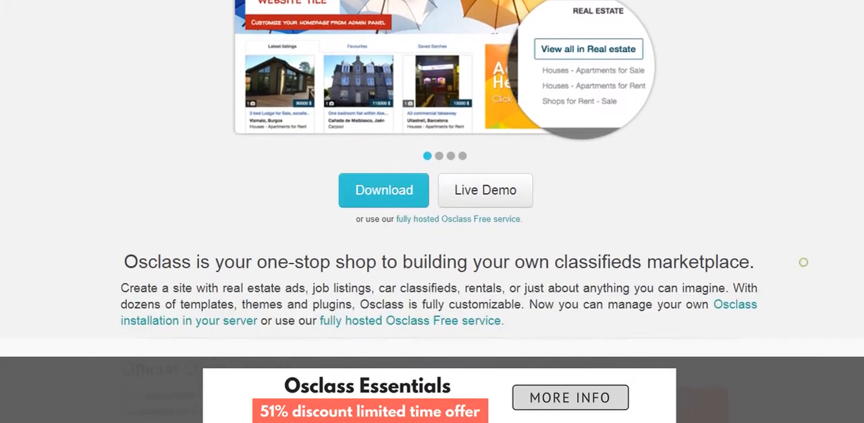
pyautogui.scroll(-3)
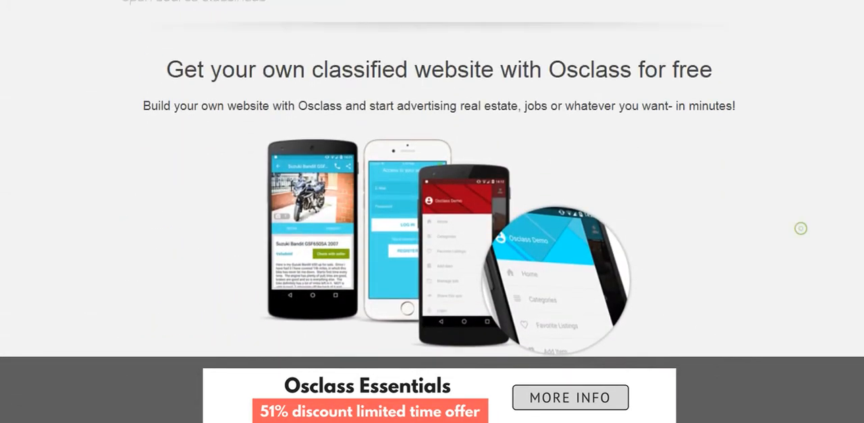
pyautogui.scroll(3)
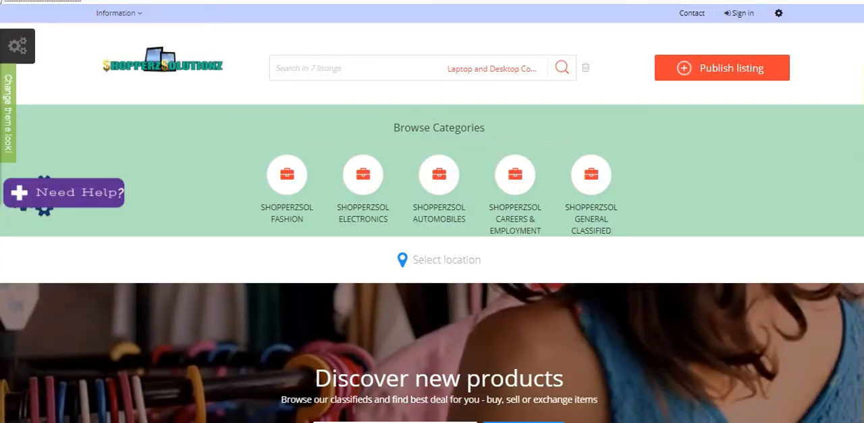
pyautogui.scroll(-3)
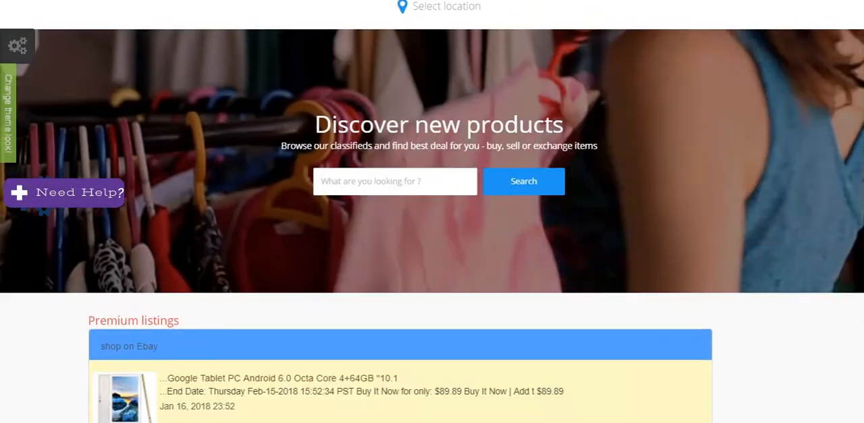
pyautogui.scroll(-3)
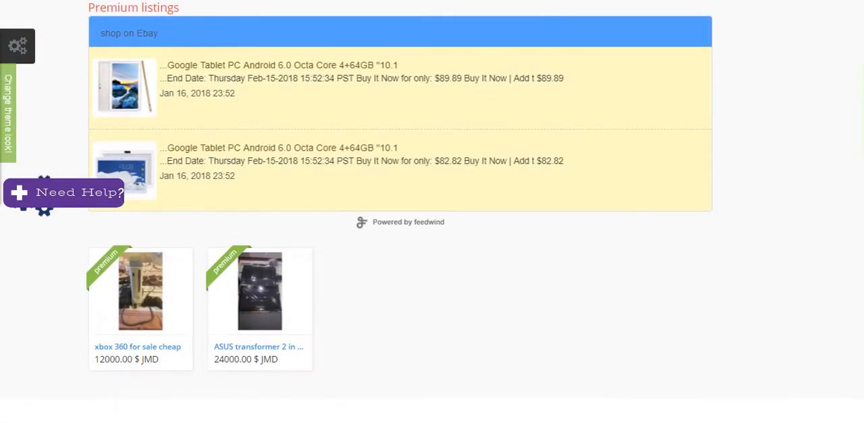
pyautogui.scroll(-3)
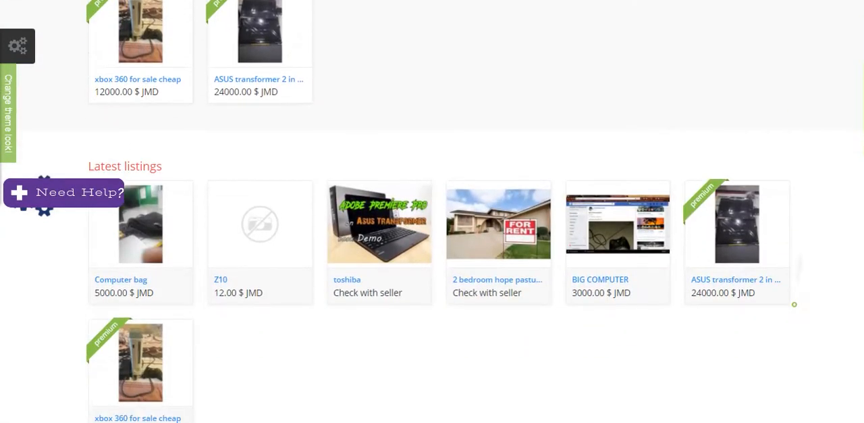
pyautogui.scroll(-3)
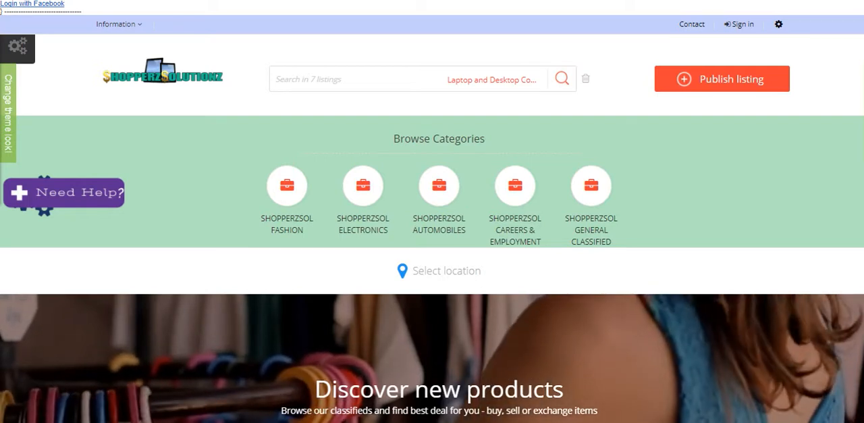
pyautogui.scroll(-3)
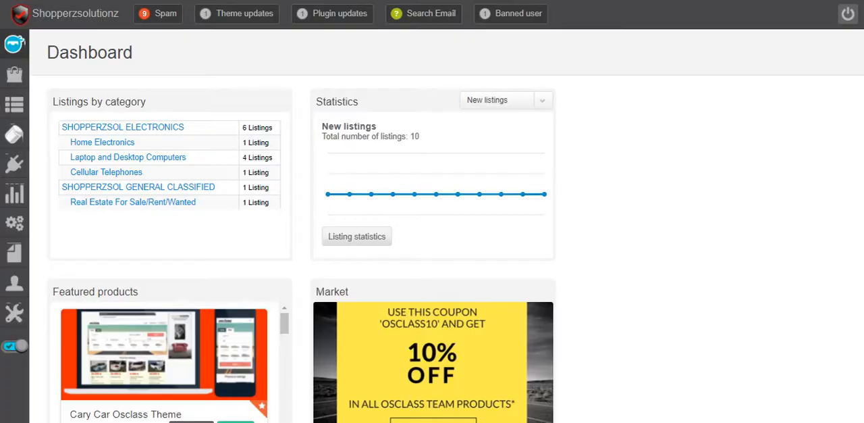
# Scroll the Shopperzsolutionz admin Dashboard's listings-by-category and statistics panels
pyautogui.scroll(-3)
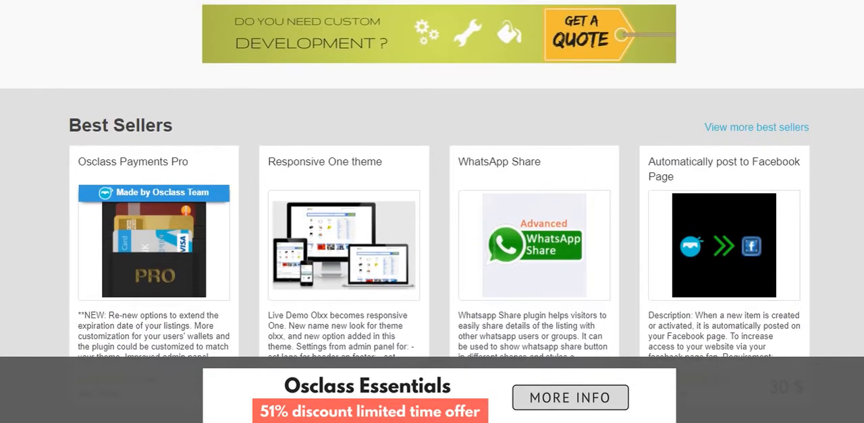
# Browse Osclass Market's Best Sellers, New arrivals and Best Deals sections
pyautogui.scroll(-3)
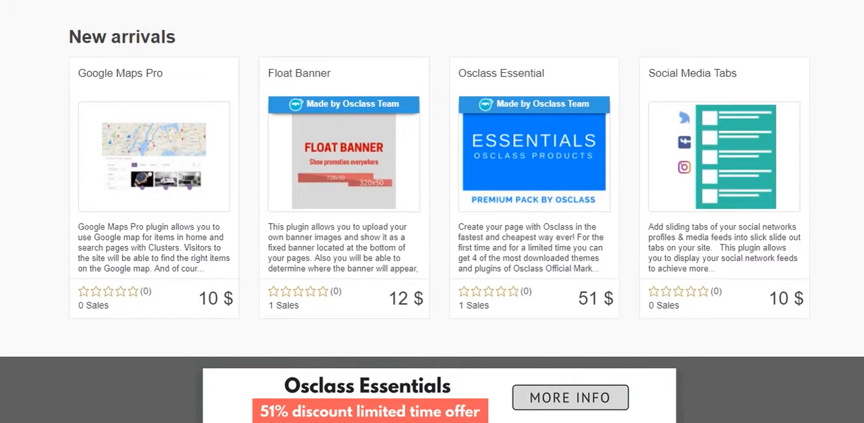
pyautogui.scroll(-3)
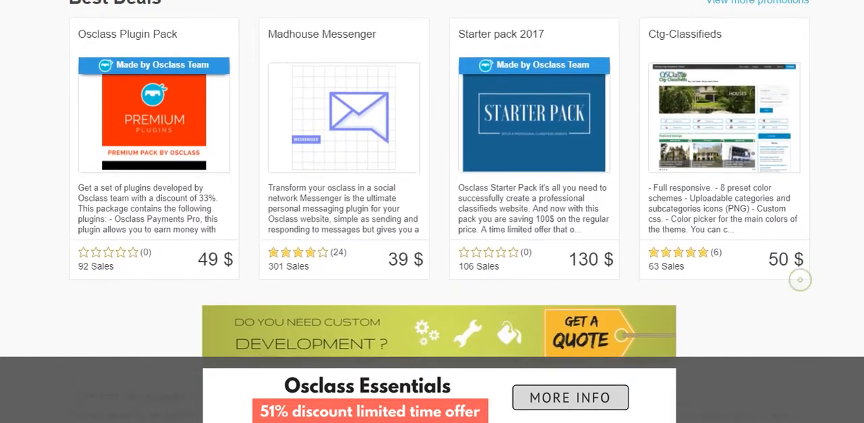
pyautogui.scroll(-3)
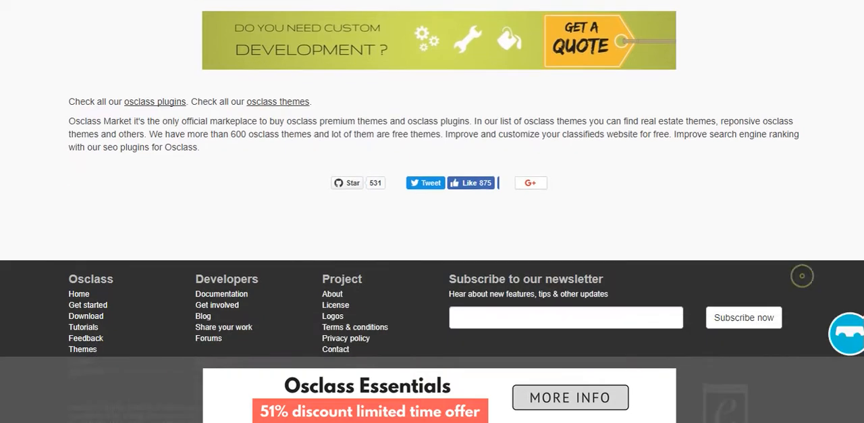
pyautogui.scroll(-3)
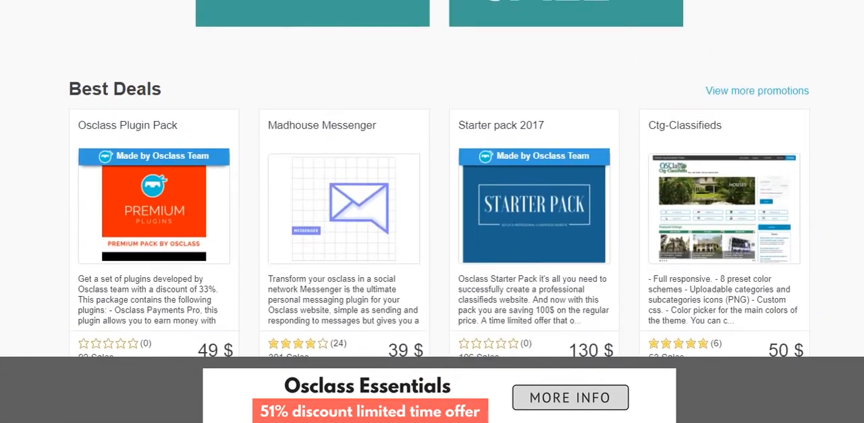
pyautogui.scroll(-3)
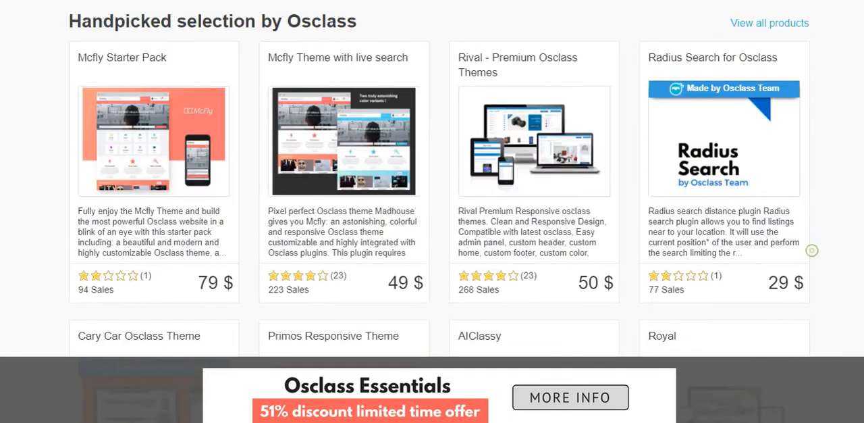
pyautogui.scroll(3)
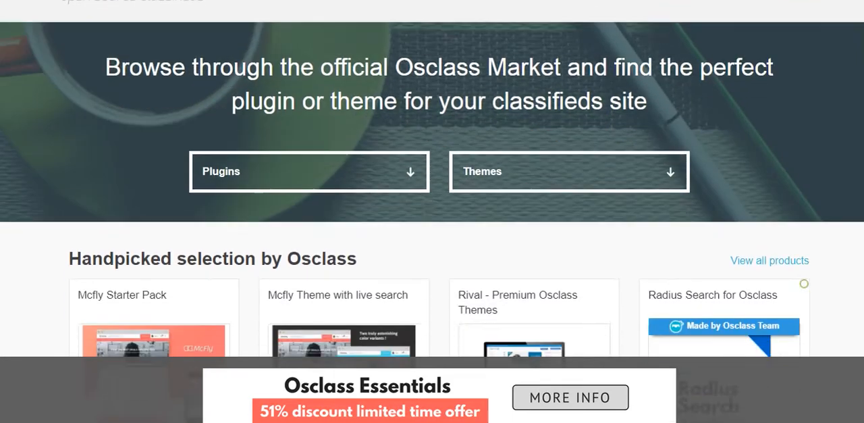
pyautogui.scroll(-3)
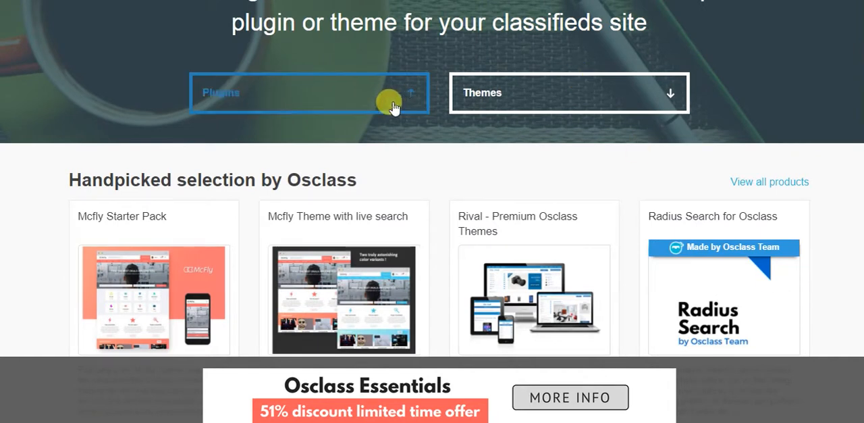
# Pick E-mail (11) from the Market's Plugins category dropdown
pyautogui.click(309, 93)
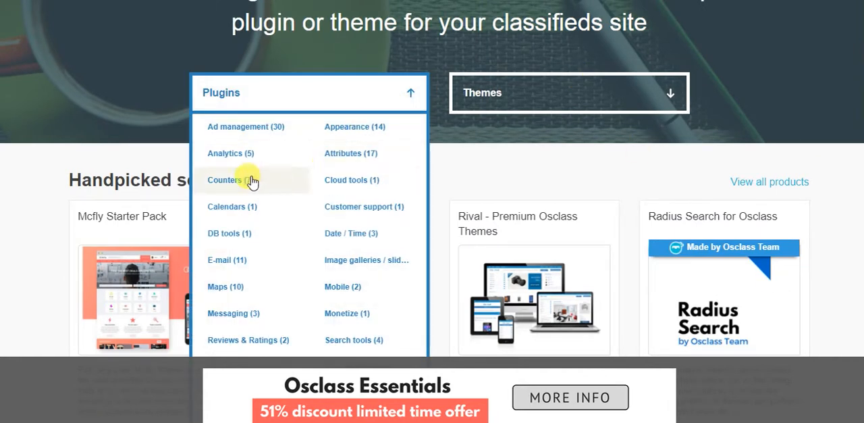
pyautogui.moveTo(243, 259)
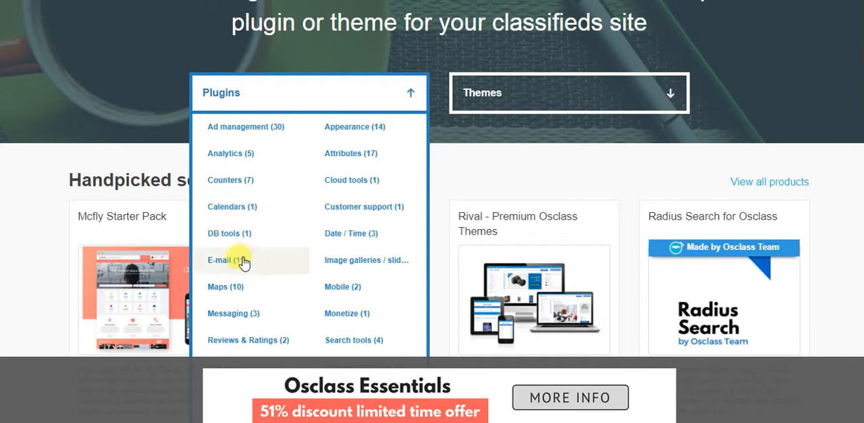
pyautogui.click(218, 260)
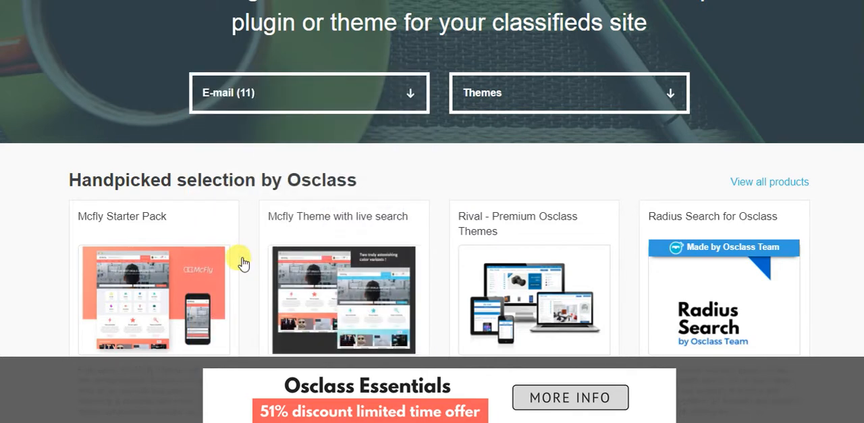
pyautogui.moveTo(454, 166)
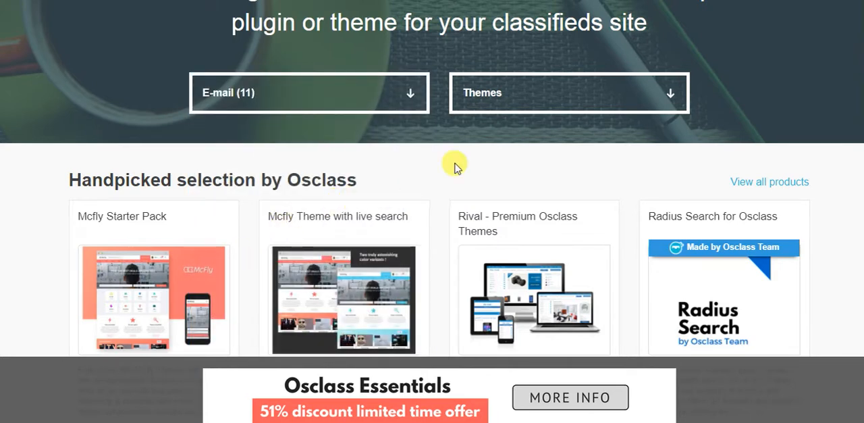
pyautogui.moveTo(332, 119)
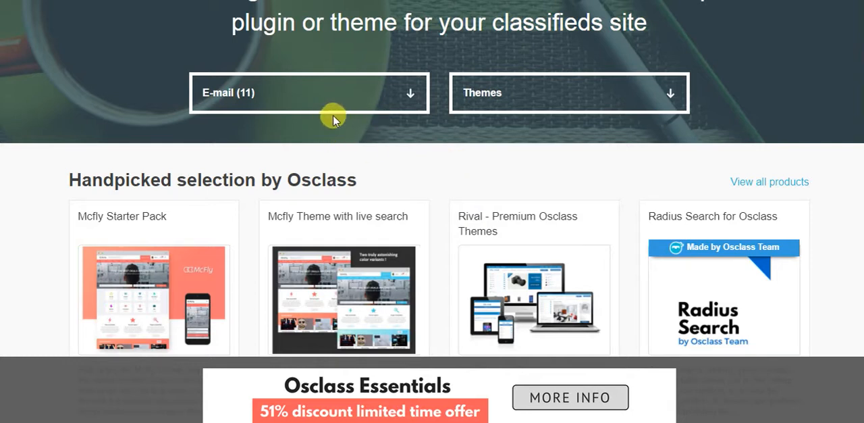
# Browse the E-mail plugins, then filter the directory to Monetize, showing Voucher System
pyautogui.click(309, 92)
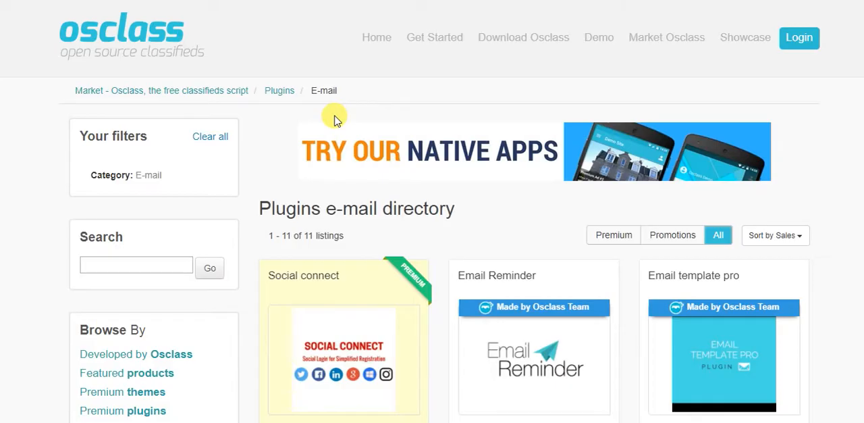
pyautogui.scroll(-3)
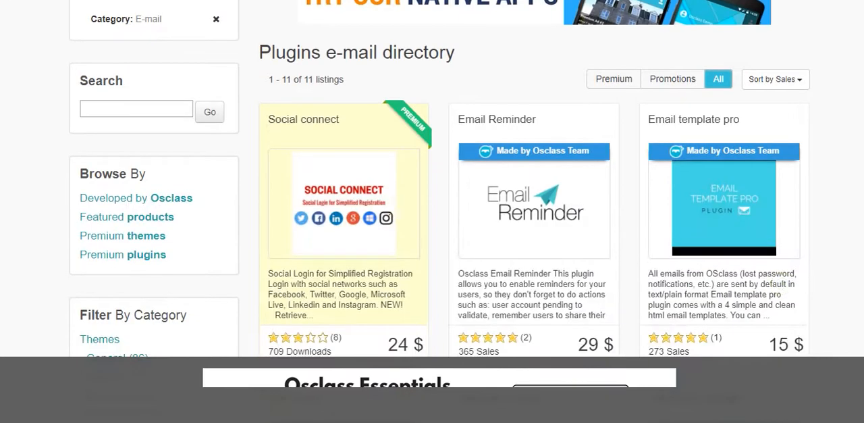
pyautogui.scroll(-3)
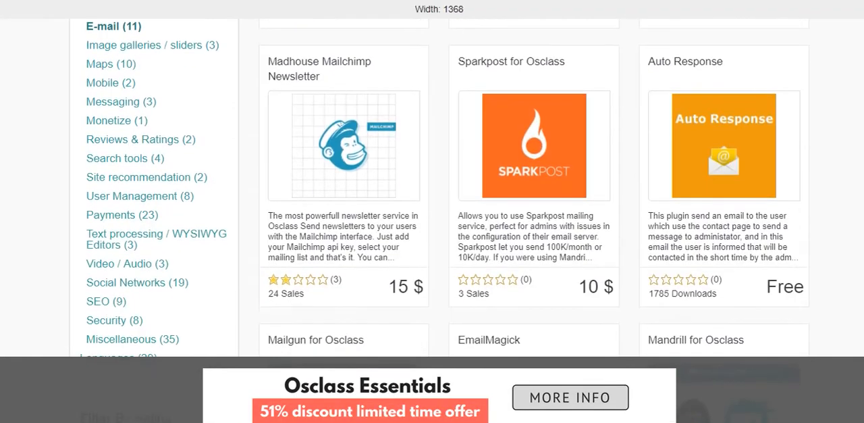
pyautogui.scroll(-3)
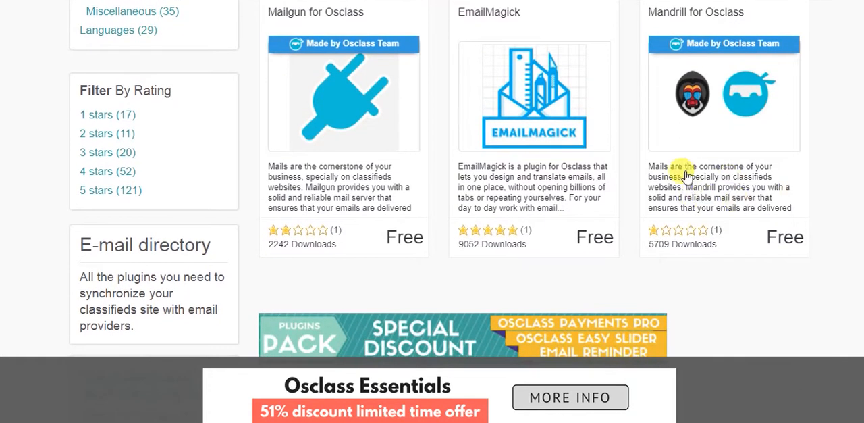
pyautogui.moveTo(725, 202)
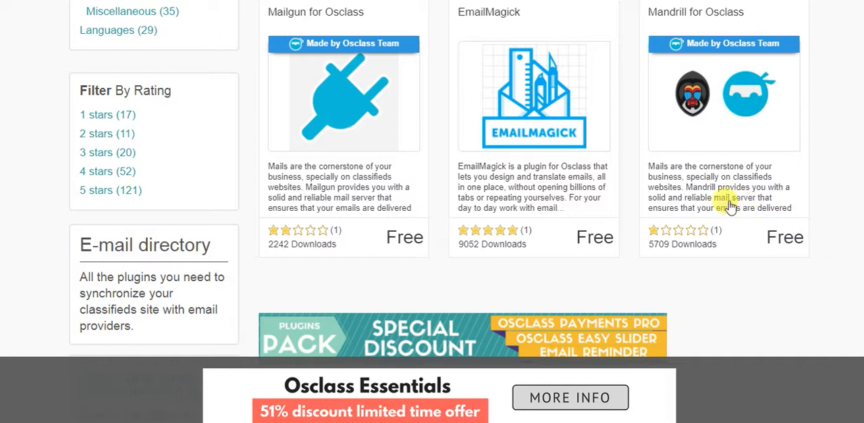
pyautogui.moveTo(682, 222)
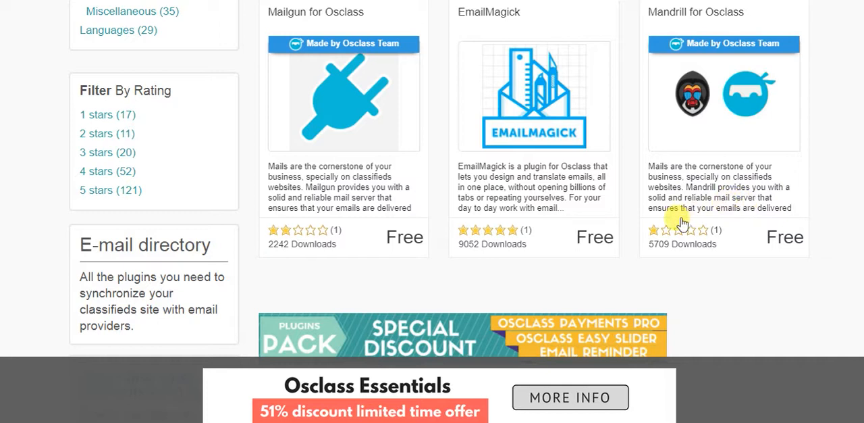
pyautogui.moveTo(634, 206)
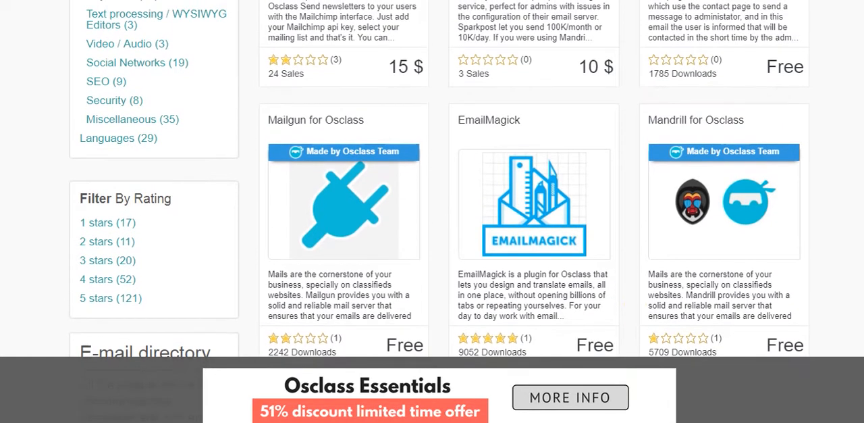
pyautogui.scroll(-3)
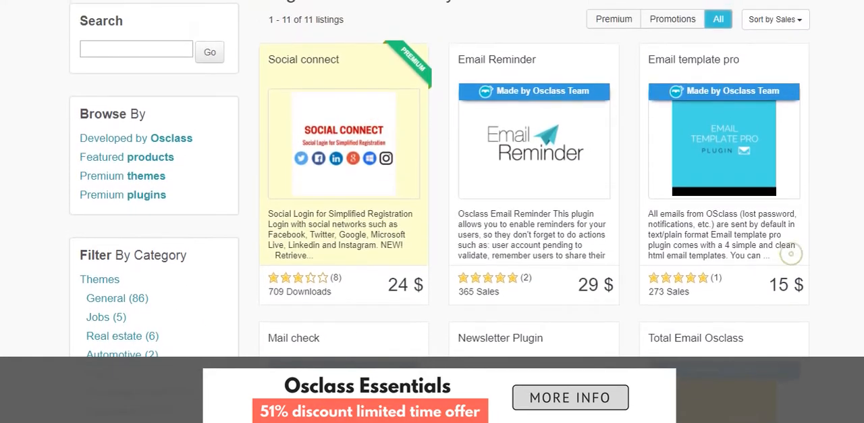
pyautogui.scroll(-3)
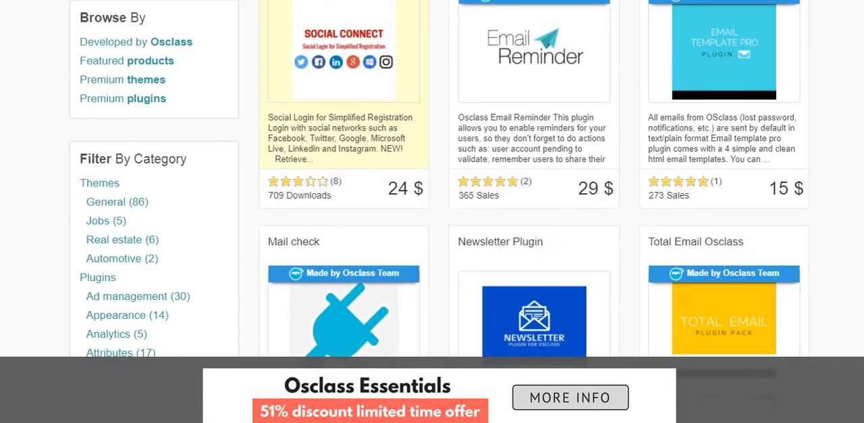
pyautogui.scroll(-3)
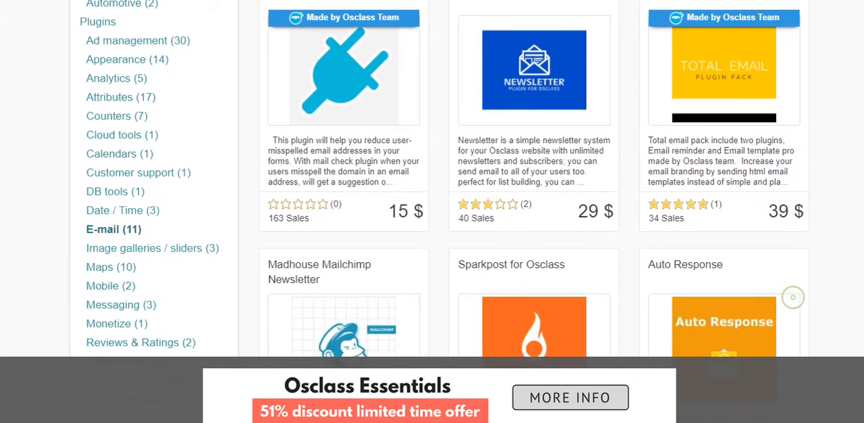
pyautogui.scroll(-3)
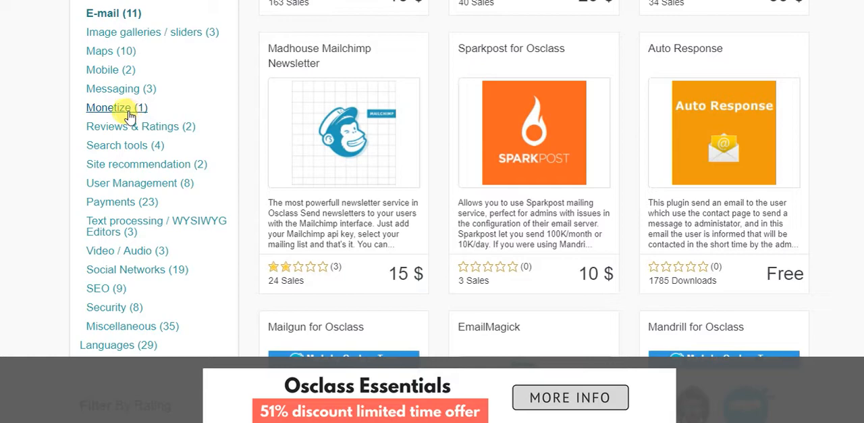
pyautogui.click(108, 107)
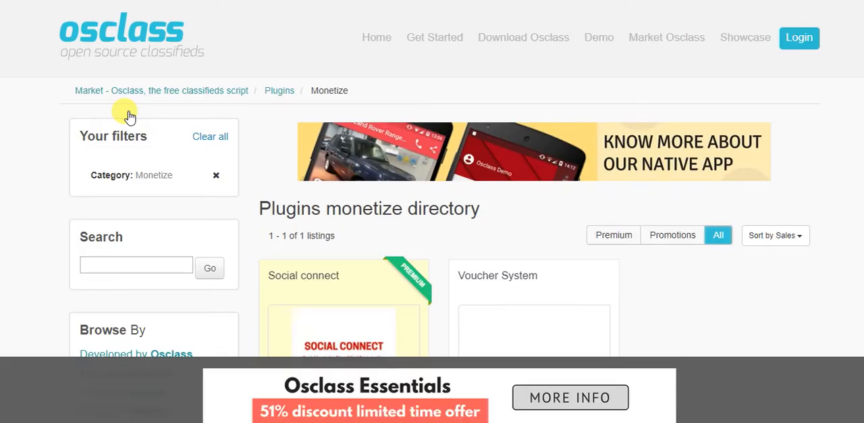
# Return to the Shopperzsolutionz admin dashboard with the listings menu showing
pyautogui.scroll(-3)
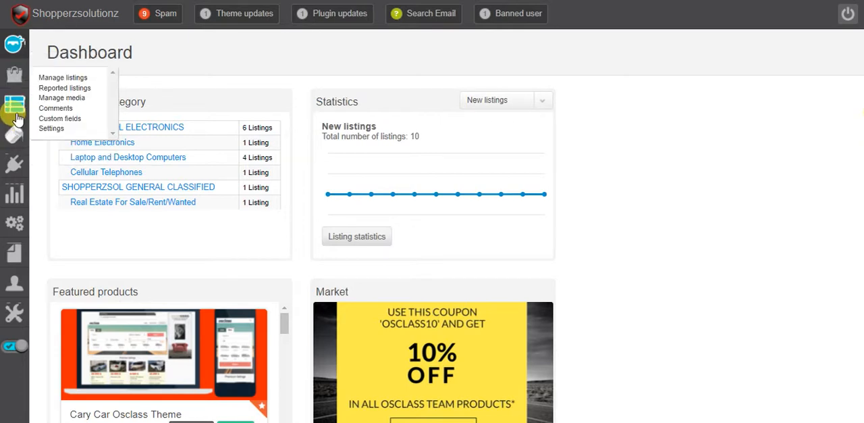
pyautogui.moveTo(15, 155)
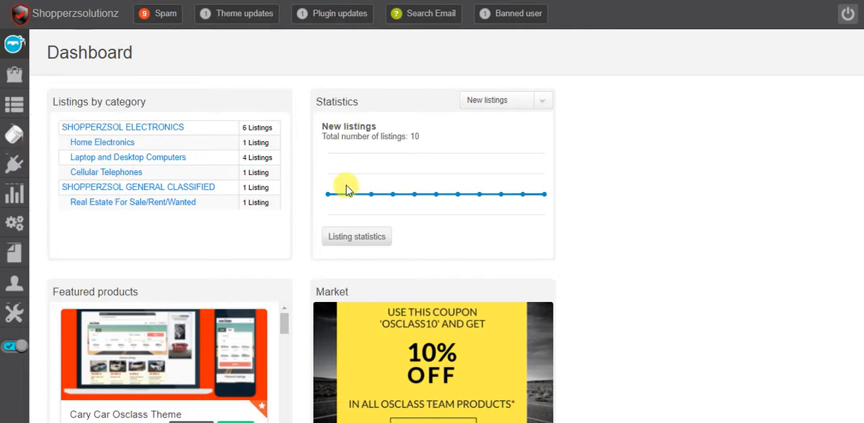
pyautogui.moveTo(67, 59)
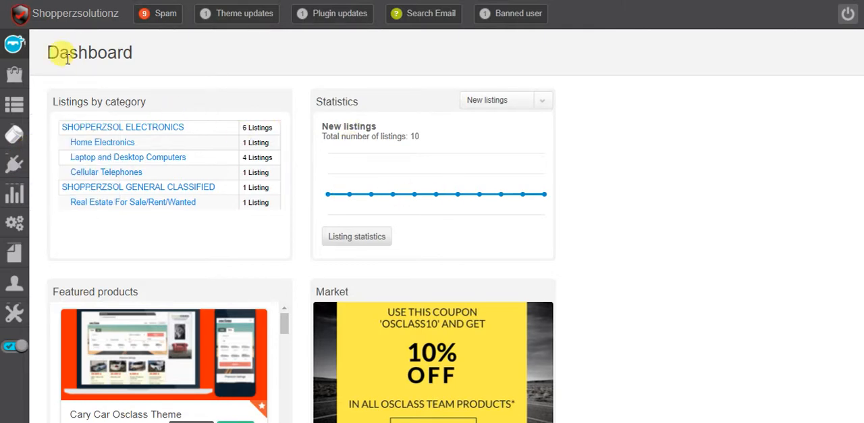
pyautogui.moveTo(15, 260)
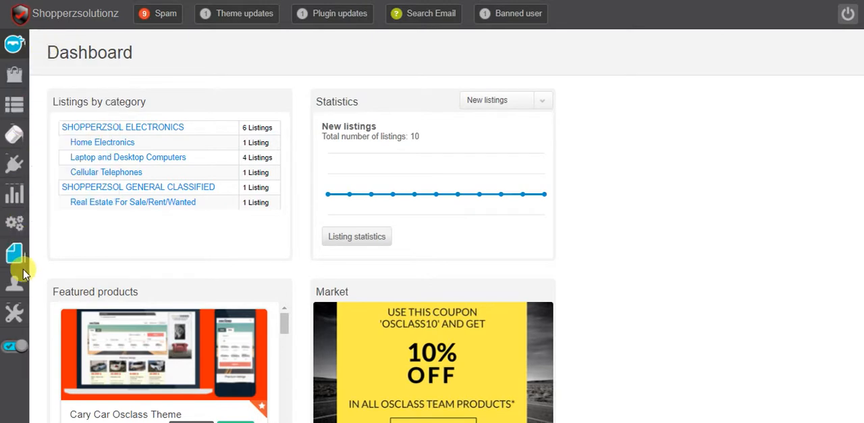
# Open the admin Users page listing the site's 7 registered users
pyautogui.click(14, 281)
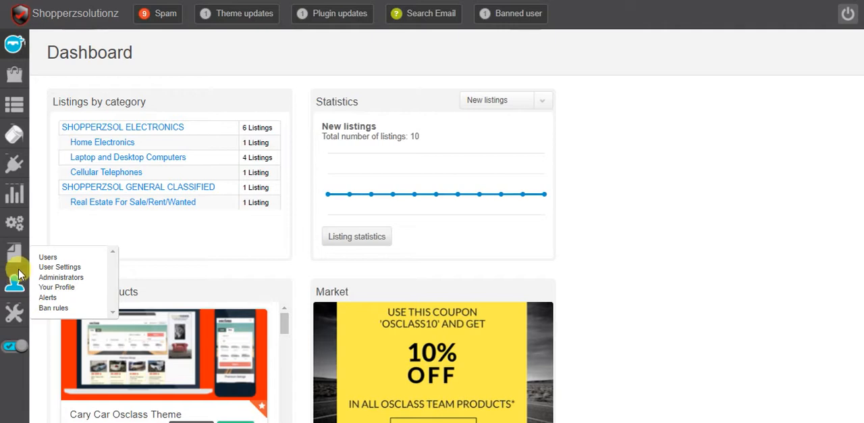
pyautogui.moveTo(32, 263)
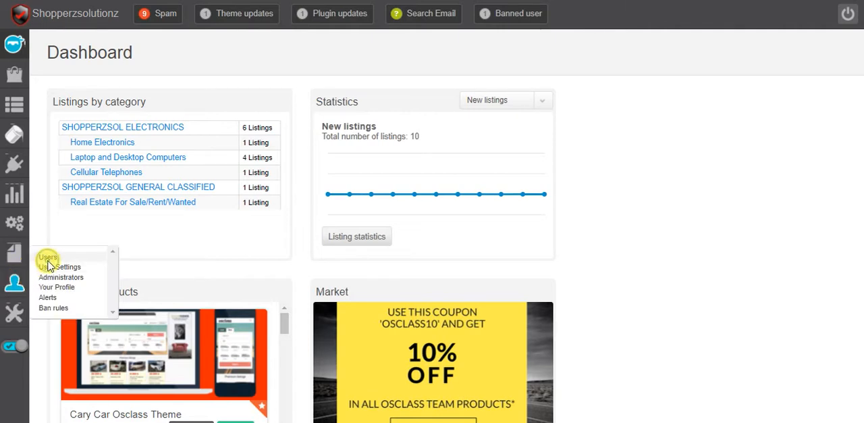
pyautogui.click(48, 257)
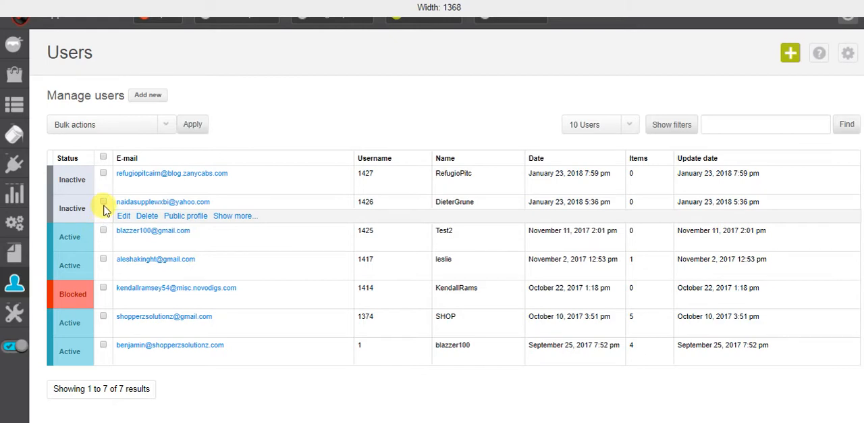
# Select both inactive users and confirm deleting the newest inactive account
pyautogui.click(102, 201)
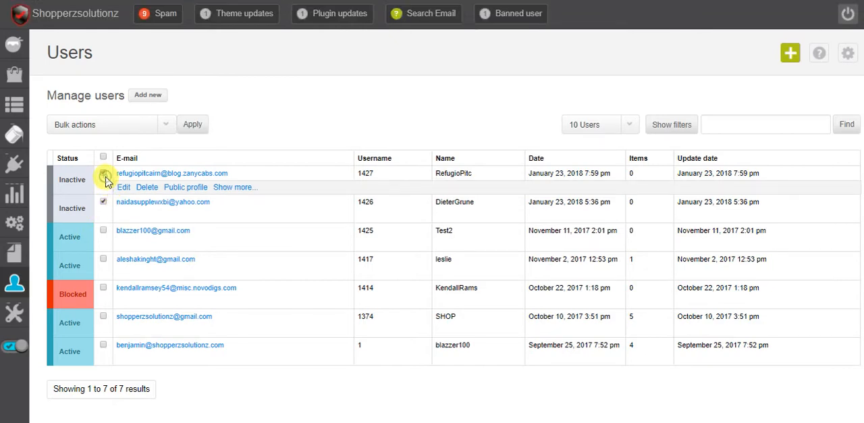
pyautogui.click(103, 173)
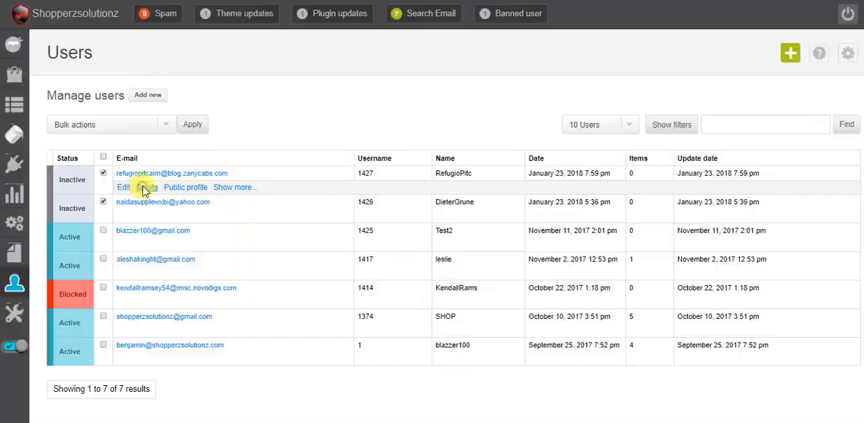
pyautogui.click(140, 187)
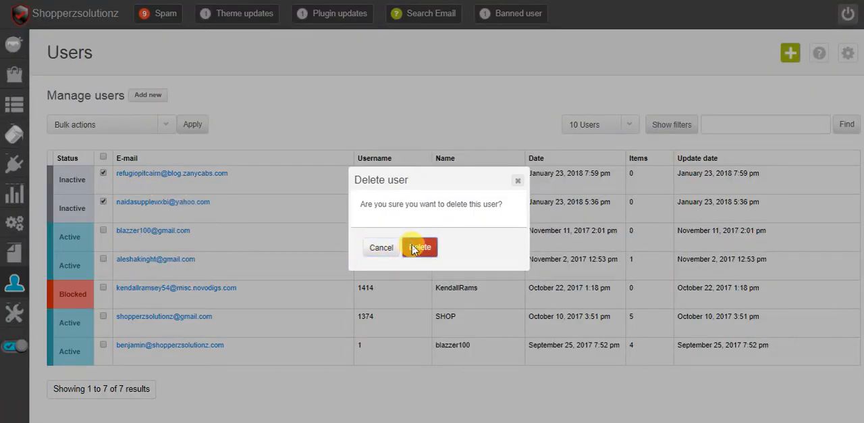
pyautogui.click(419, 247)
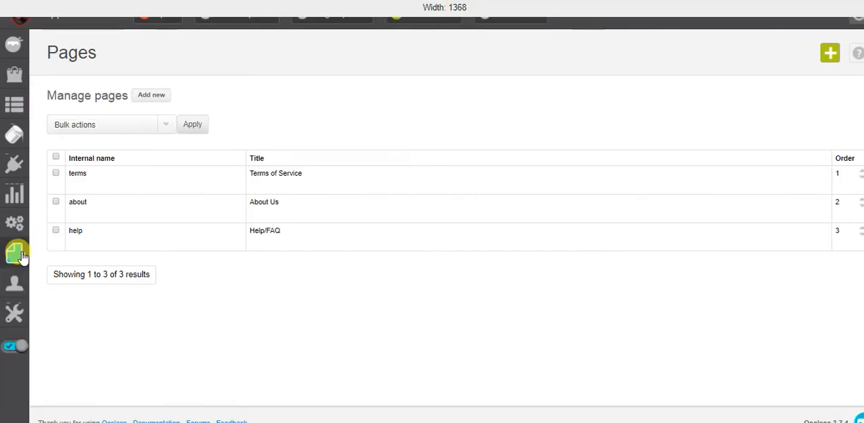
# View the Terms of Service, About Us and Help/FAQ pages, then Manage listings
pyautogui.click(14, 223)
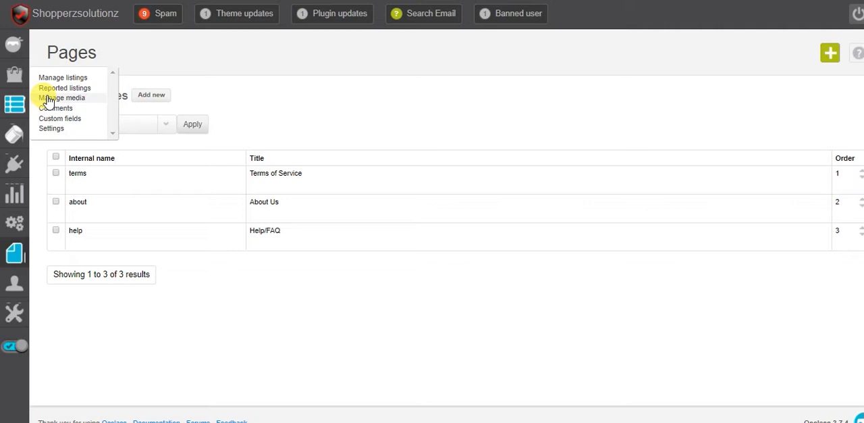
pyautogui.moveTo(63, 77)
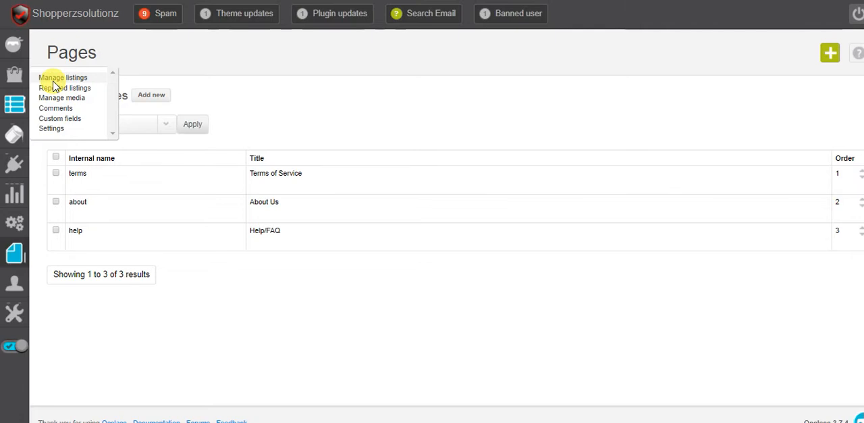
pyautogui.click(61, 77)
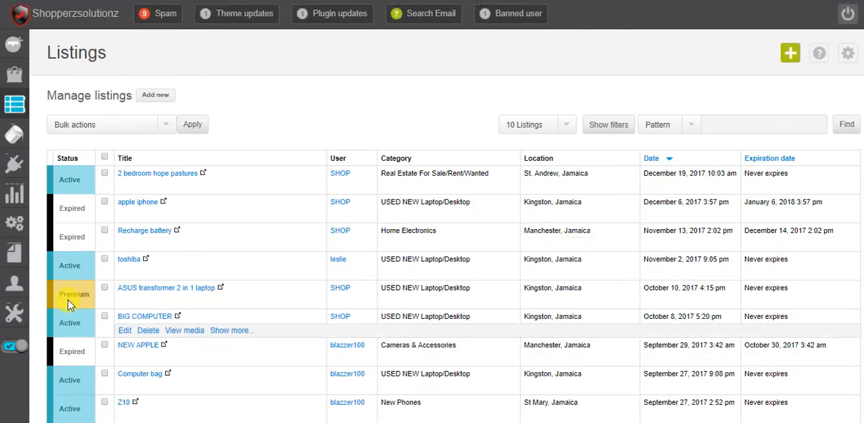
pyautogui.moveTo(20, 250)
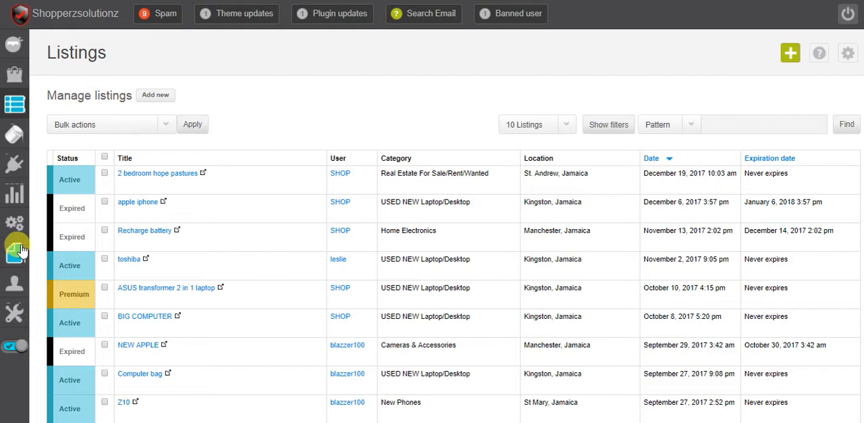
pyautogui.click(15, 223)
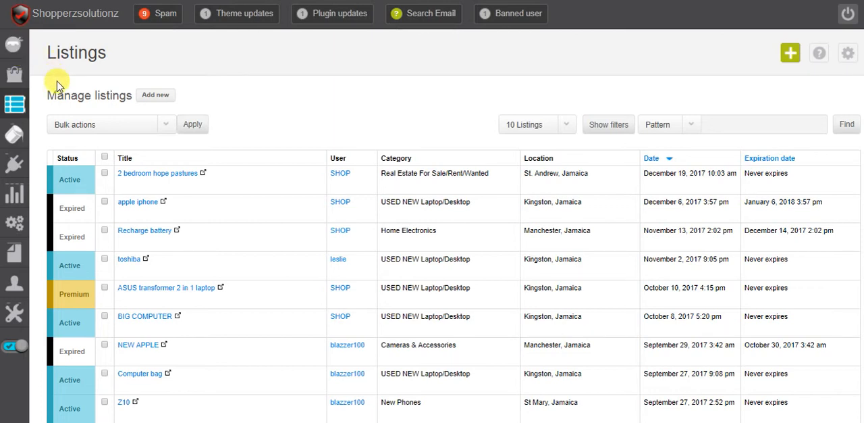
pyautogui.click(15, 223)
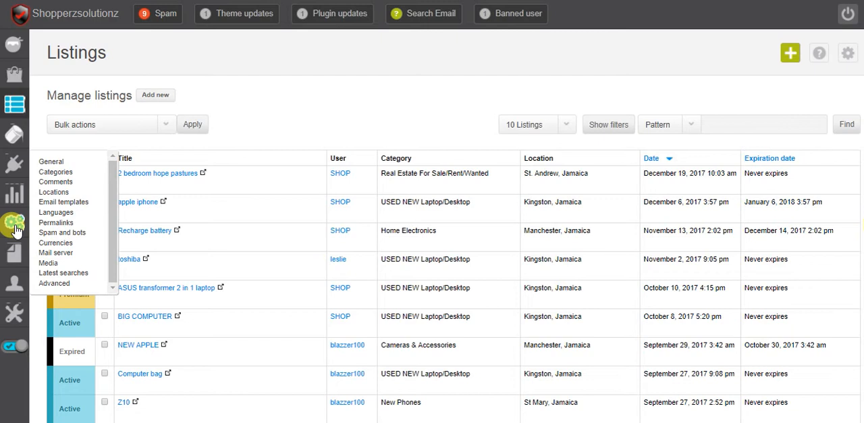
pyautogui.click(14, 223)
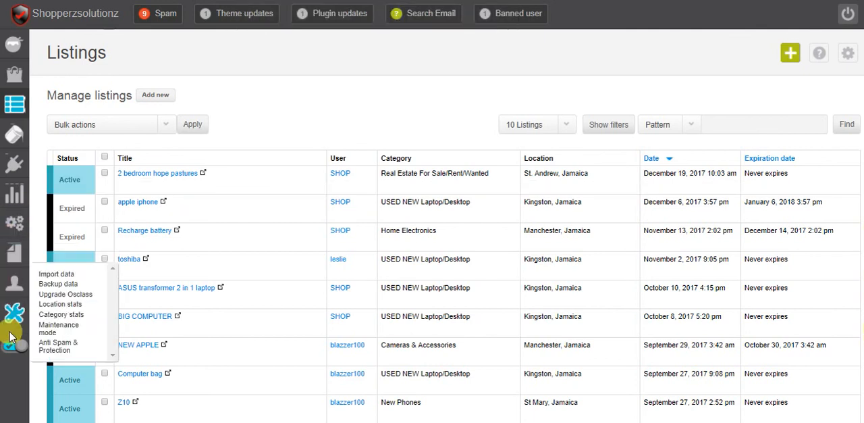
pyautogui.click(13, 169)
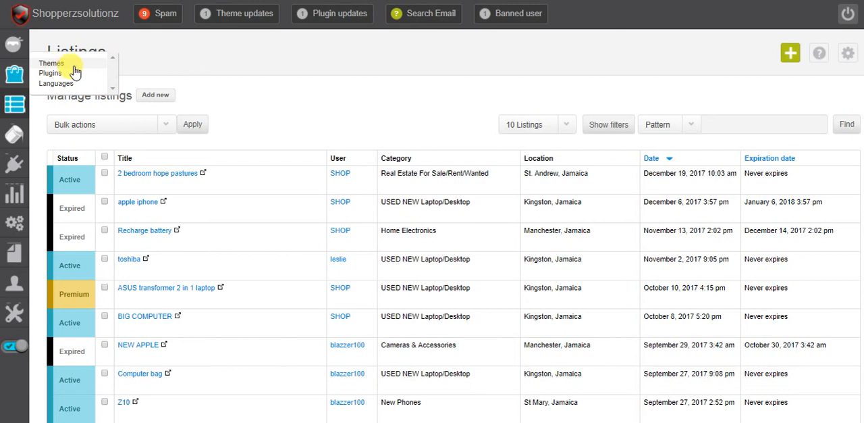
pyautogui.moveTo(73, 71)
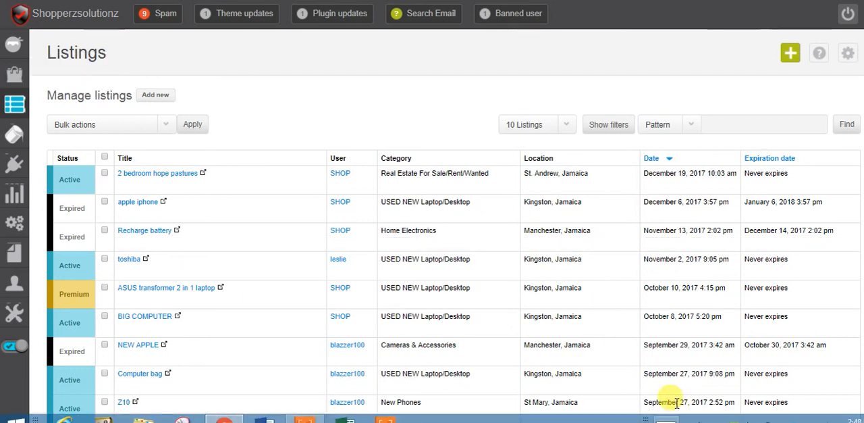
pyautogui.moveTo(144, 315)
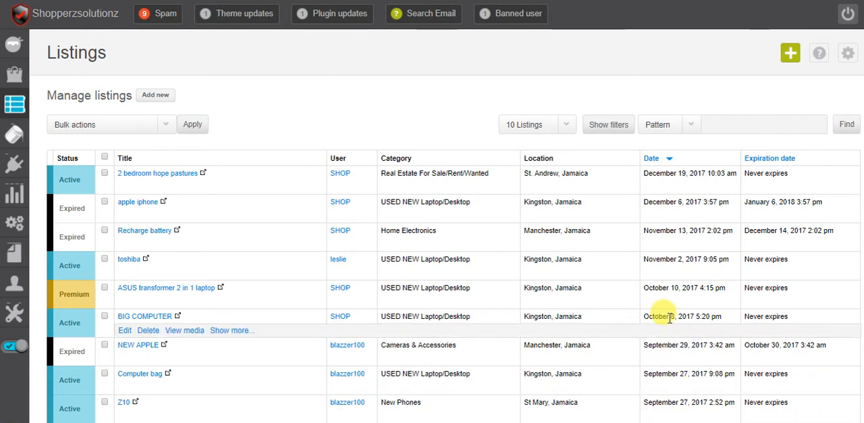